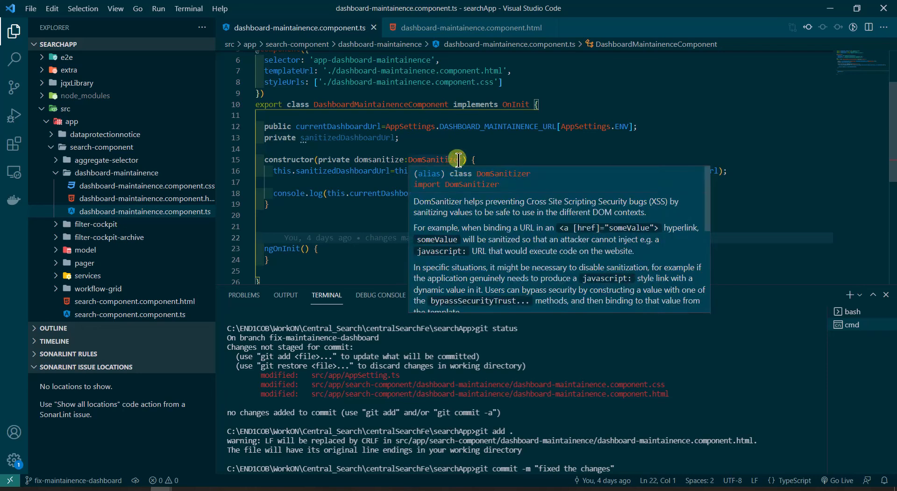
mouse_move(580, 181)
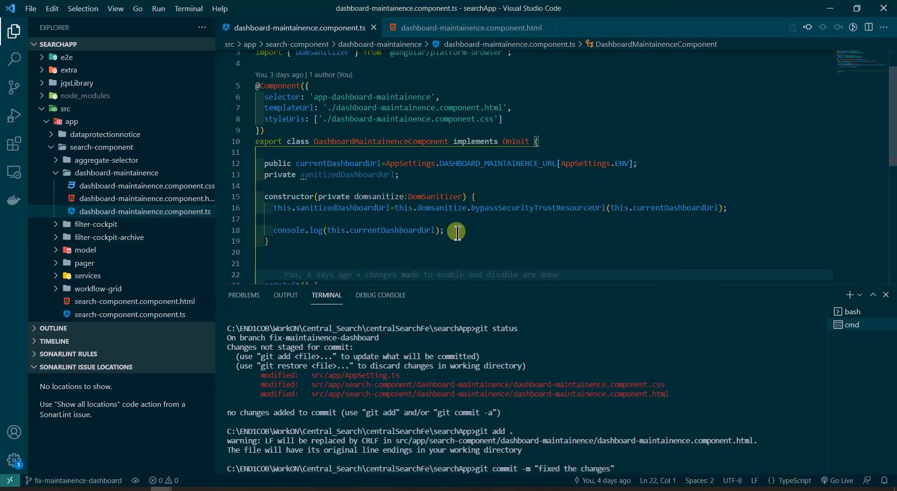
Review the iframe [src] binding to sanitizedDashboardUrl in the template, then return to the TypeScript code
scroll("down", 3)
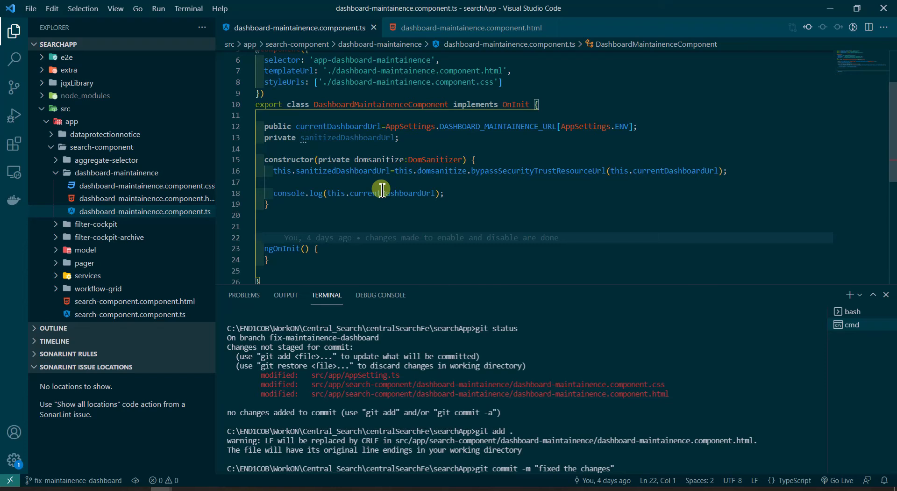
mouse_move(453, 63)
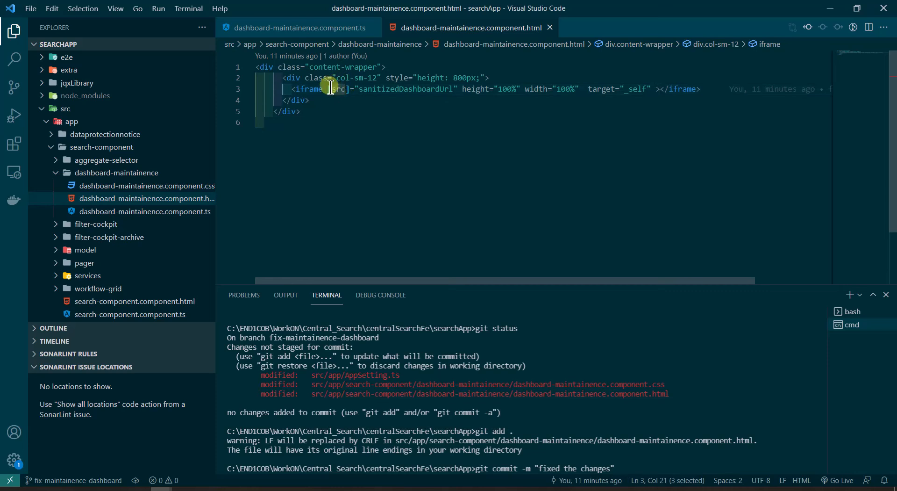
double_click(405, 89)
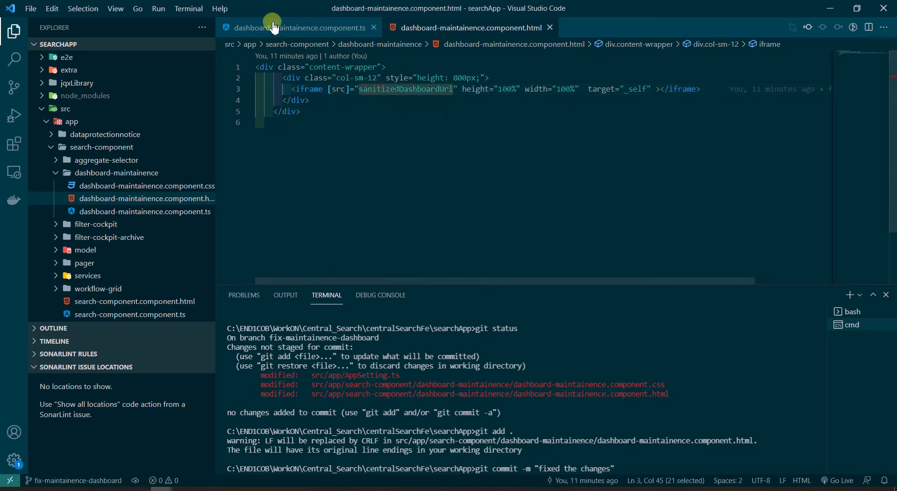
left_click(290, 27)
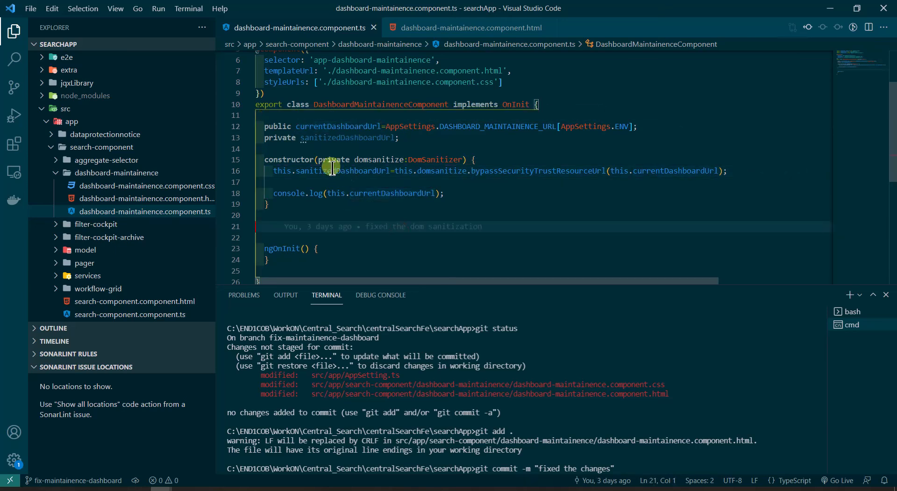
Recheck the constructor's bypassSecurityTrustResourceUrl assignment against the template's iframe binding
double_click(377, 159)
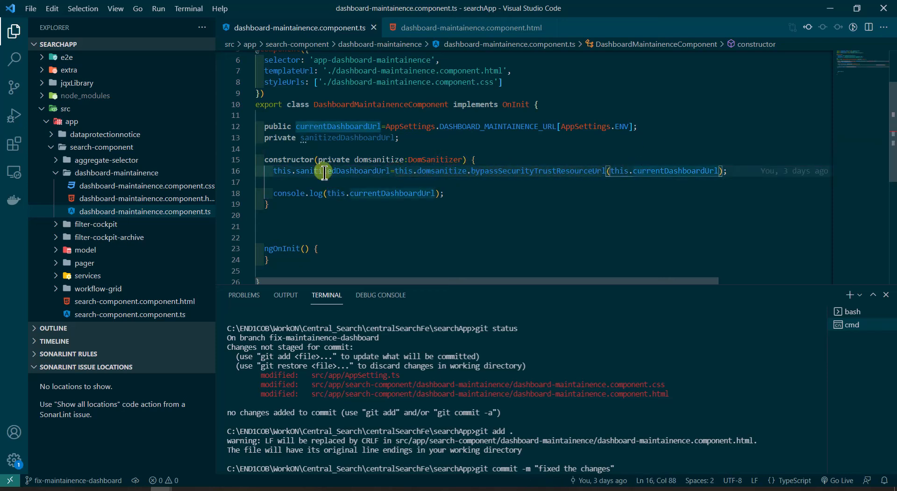
double_click(340, 170)
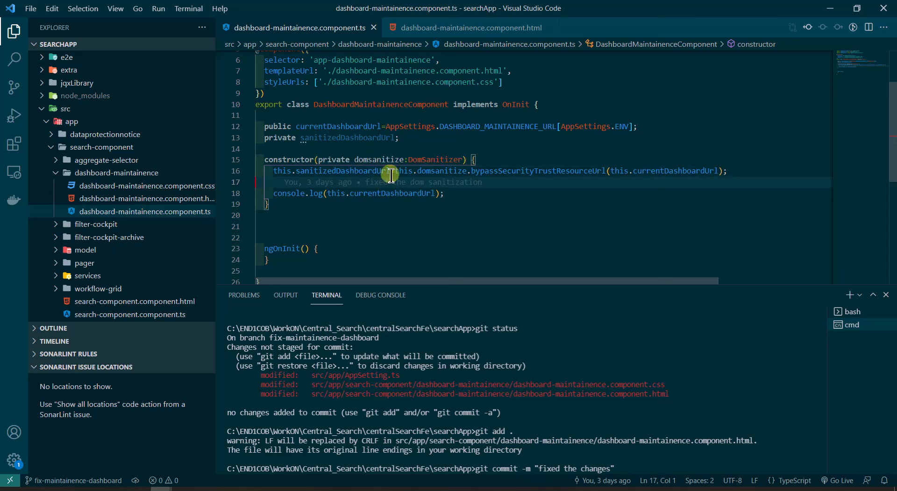
left_click(470, 27)
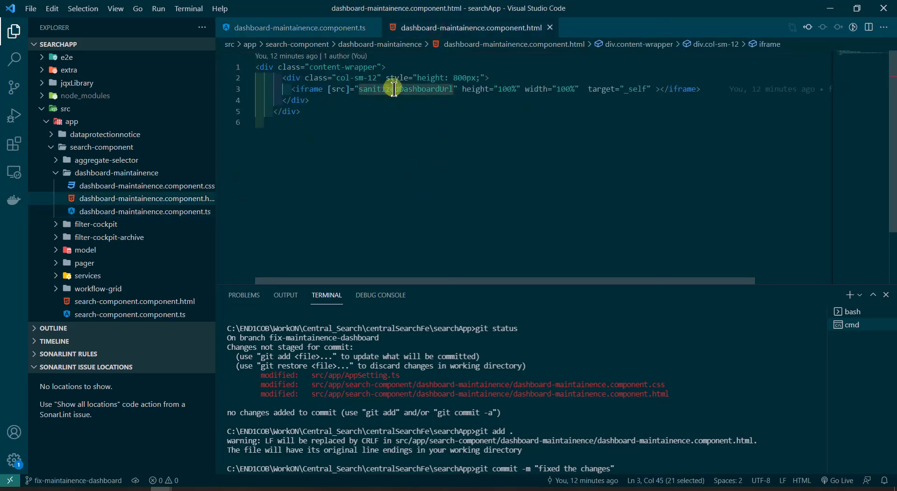
left_click(291, 27)
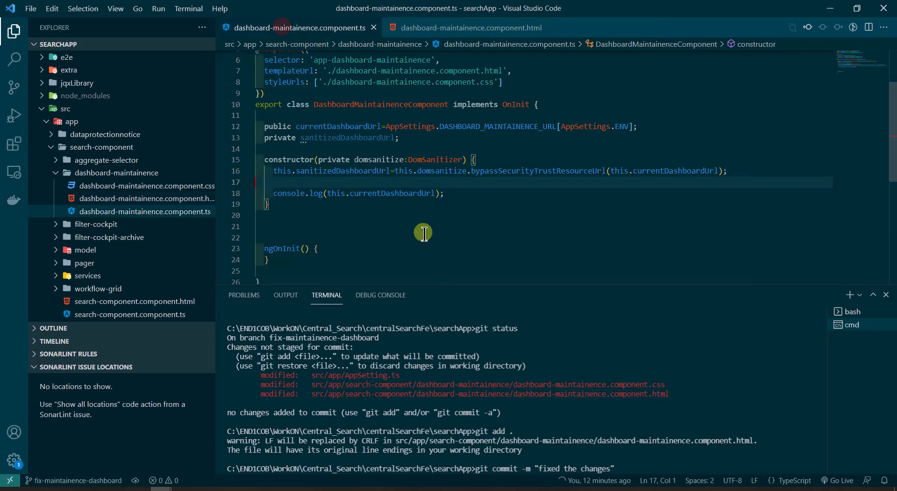